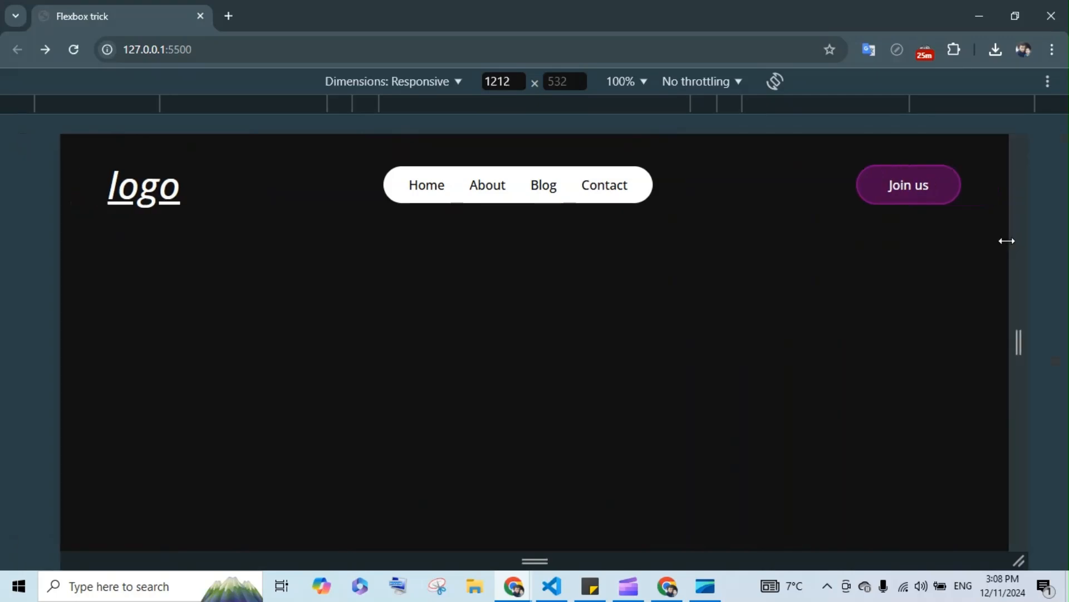
# Step: Widen Chrome's responsive preview to about 1280 px so the header fits one row
pyautogui.moveTo(1007, 241); pyautogui.dragTo(884, 236)
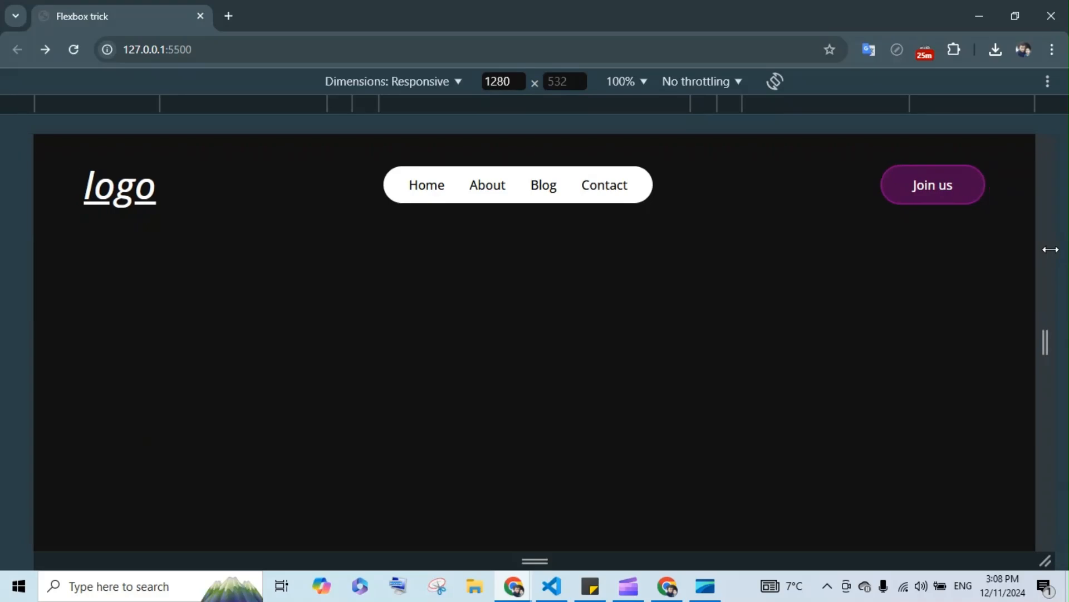
pyautogui.moveTo(1051, 249); pyautogui.dragTo(689, 240)
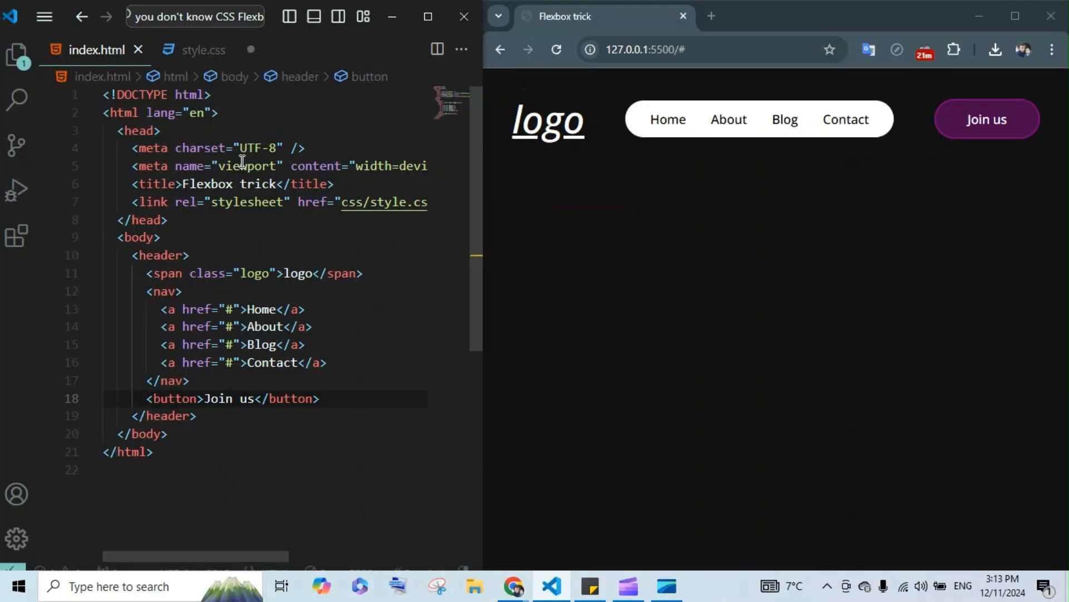
pyautogui.moveTo(203, 94)
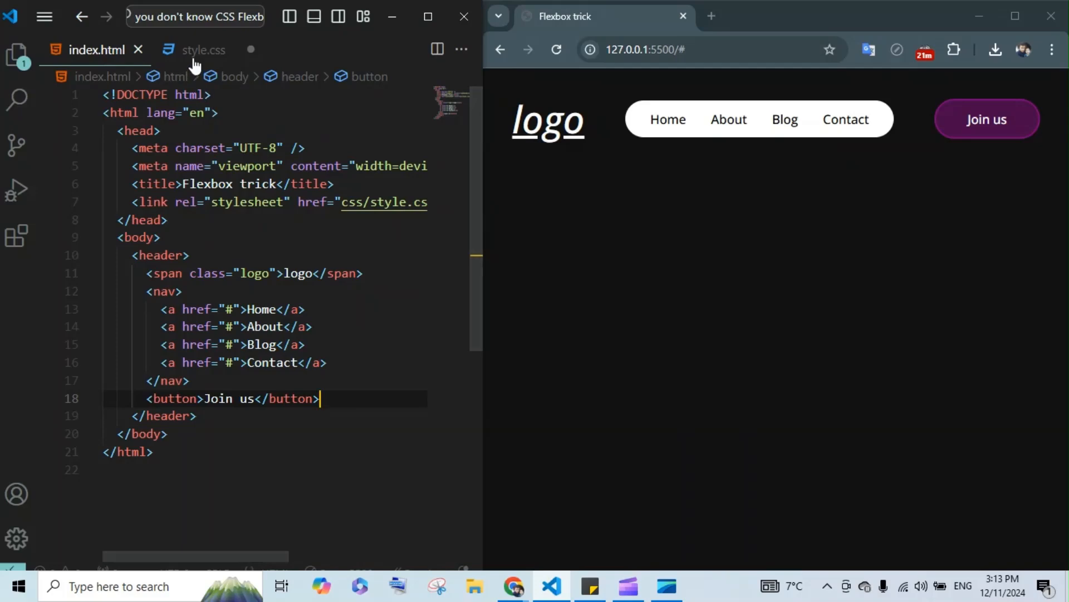
pyautogui.moveTo(242, 161)
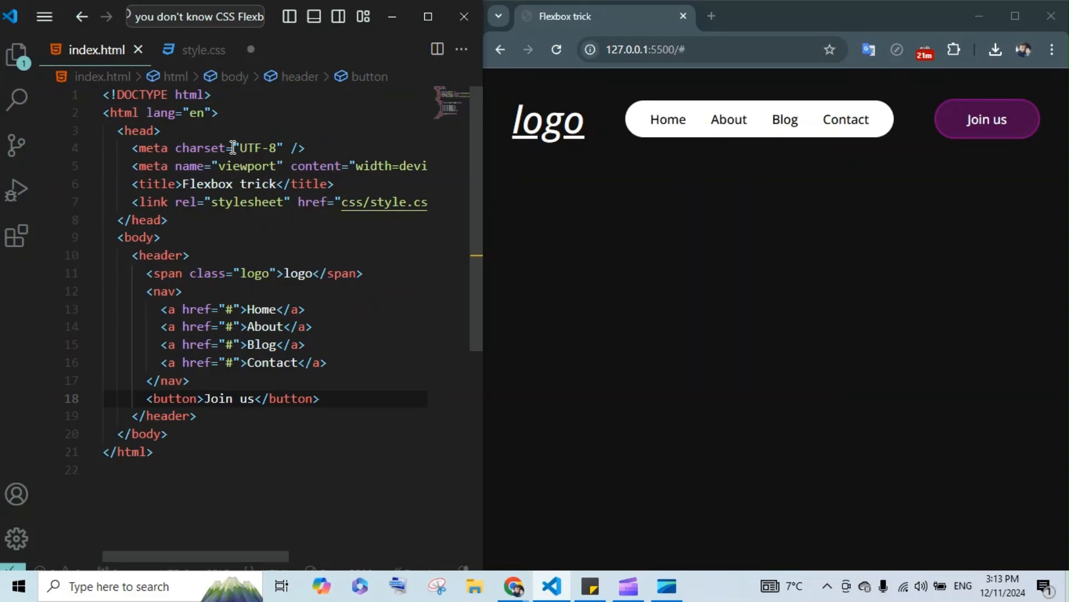
pyautogui.click(202, 49)
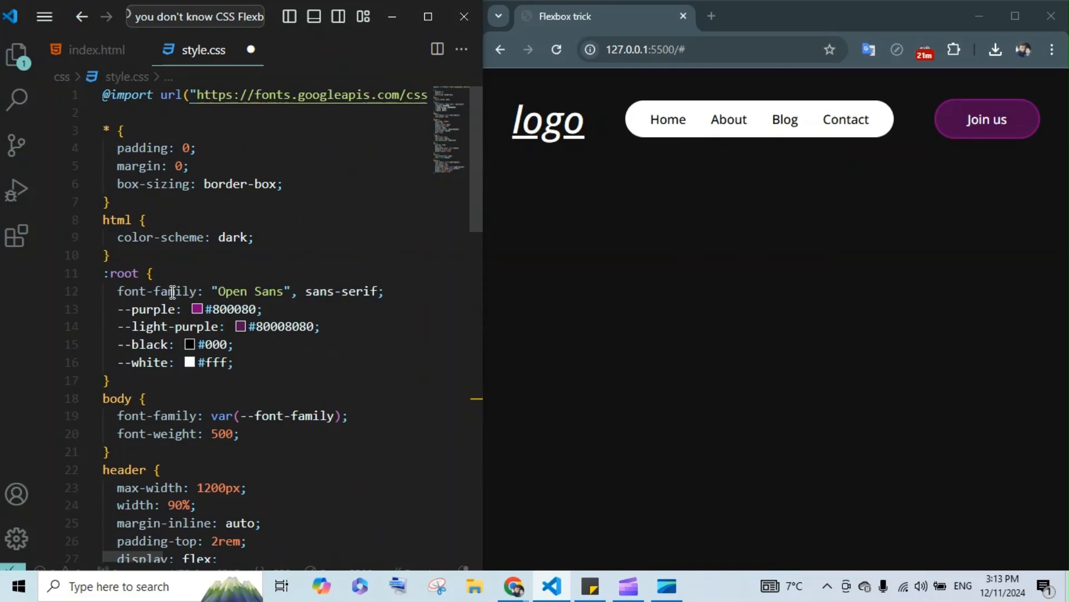
# Step: Scroll through style.css to review the header, .logo, nav, nav a and button rules
pyautogui.scroll(-3)
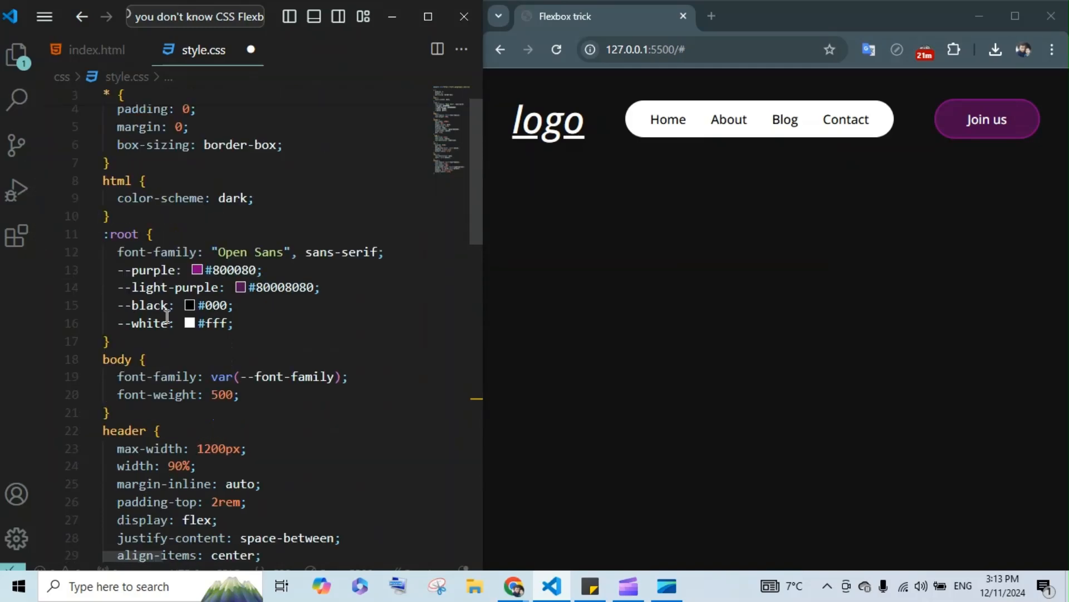
pyautogui.scroll(-3)
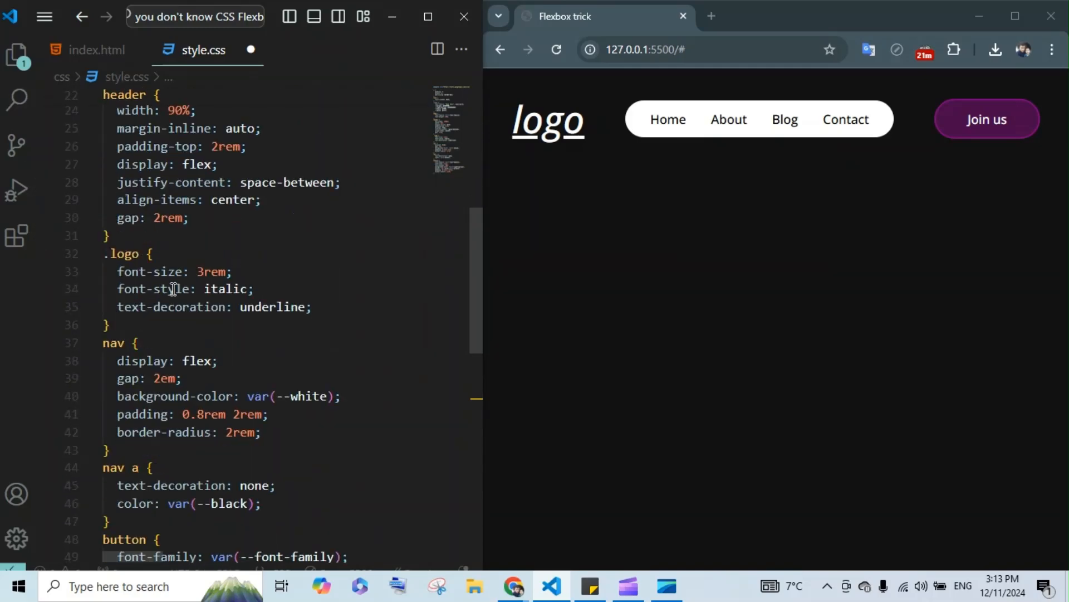
pyautogui.scroll(-3)
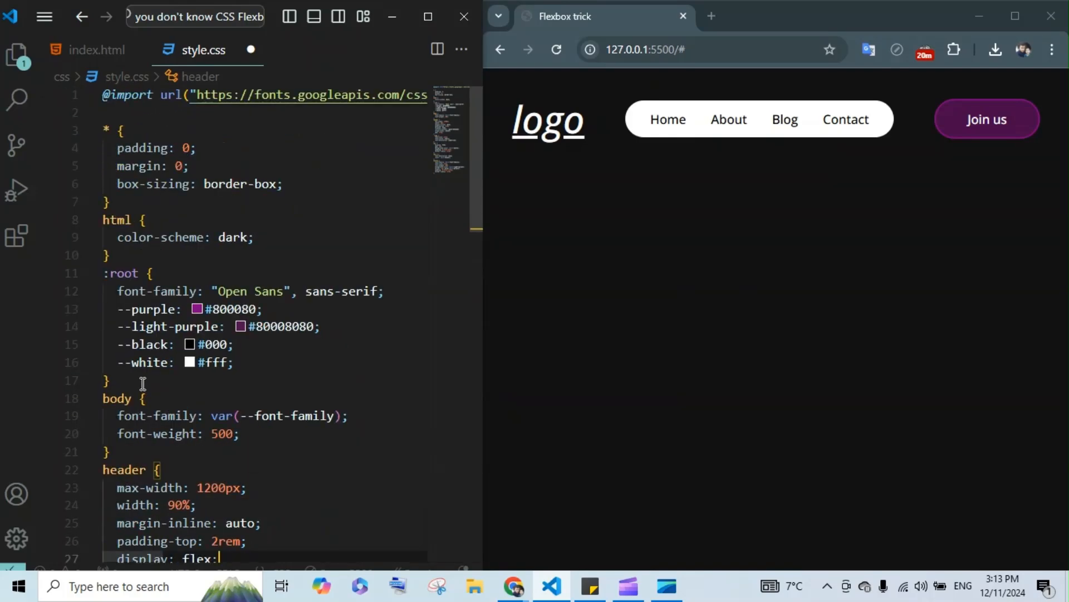
pyautogui.scroll(-3)
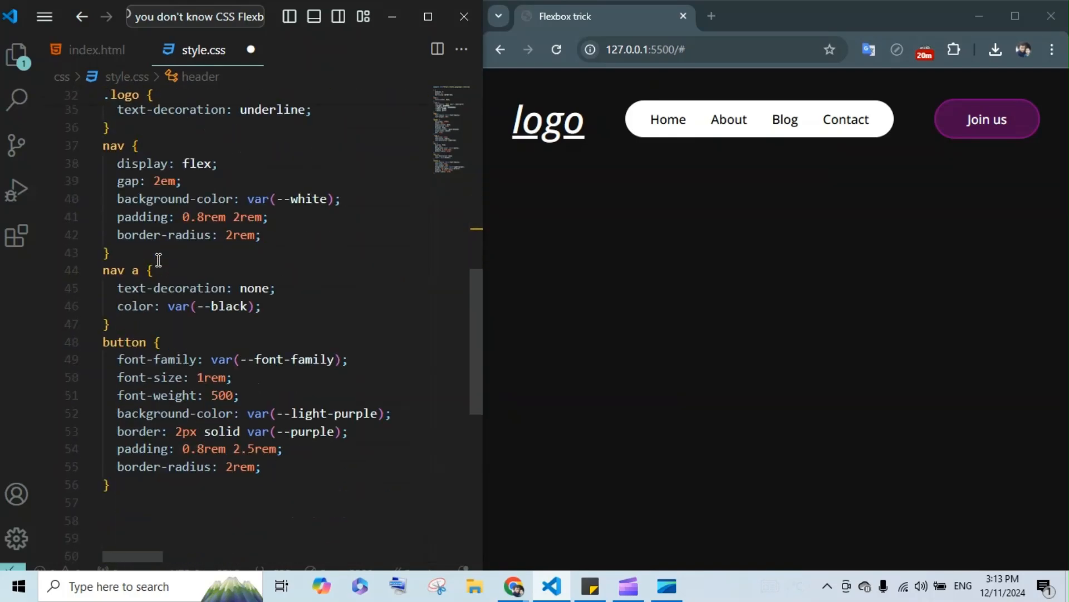
pyautogui.scroll(-3)
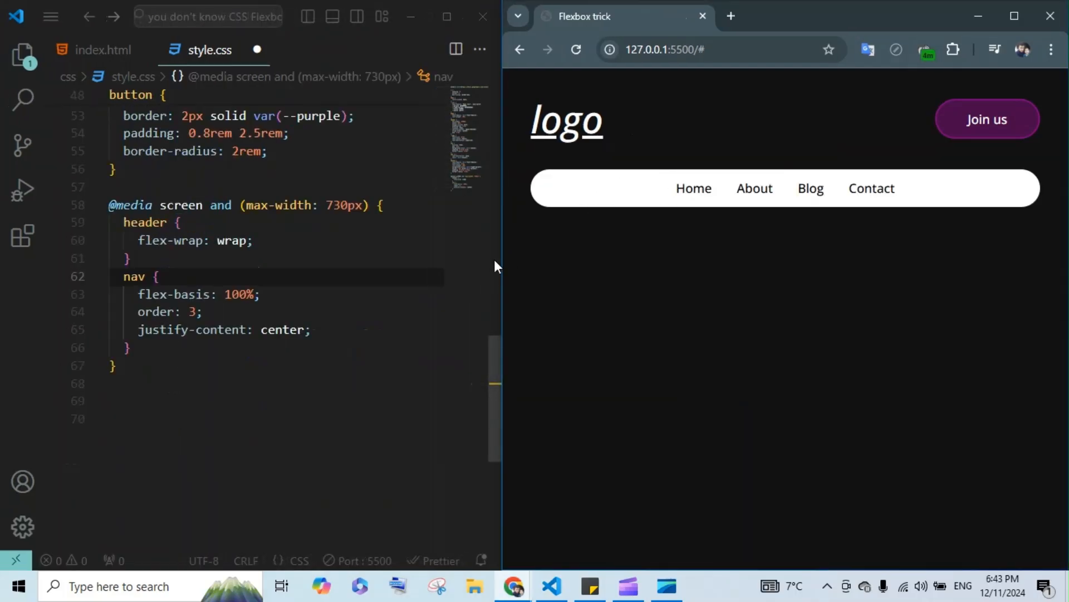
# Step: Adjust the split between the editor and the browser preview beside it
pyautogui.moveTo(495, 266); pyautogui.dragTo(521, 266)
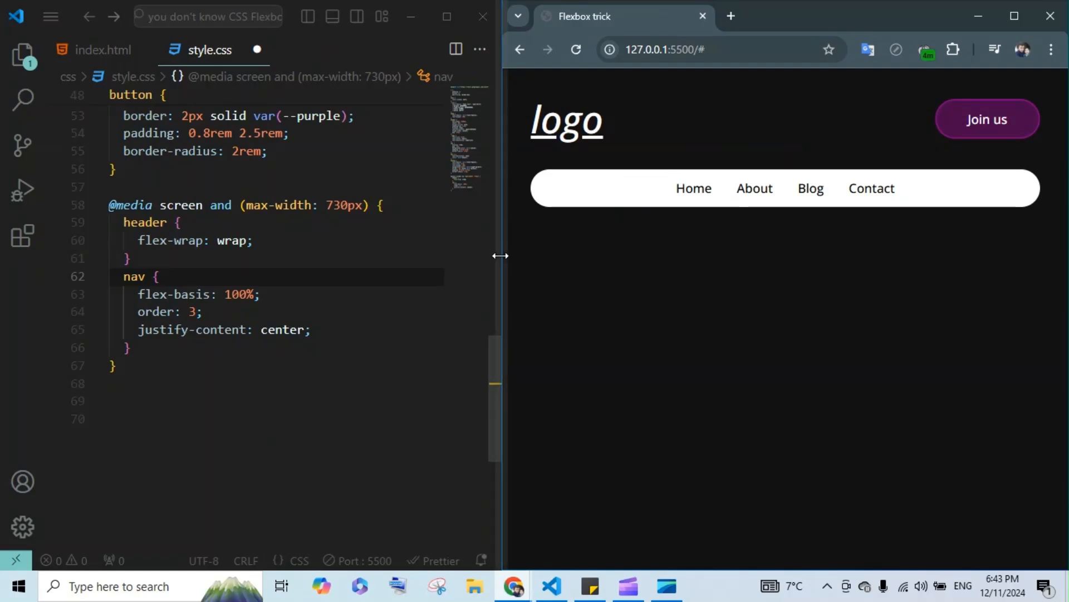
pyautogui.moveTo(500, 255); pyautogui.dragTo(509, 258)
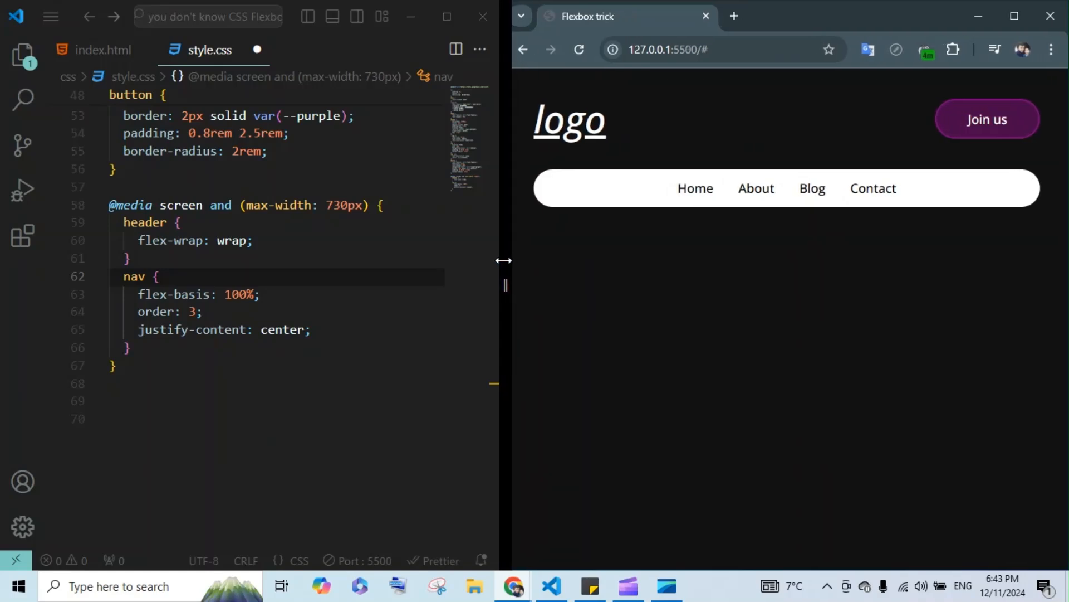
pyautogui.moveTo(504, 260); pyautogui.dragTo(498, 260)
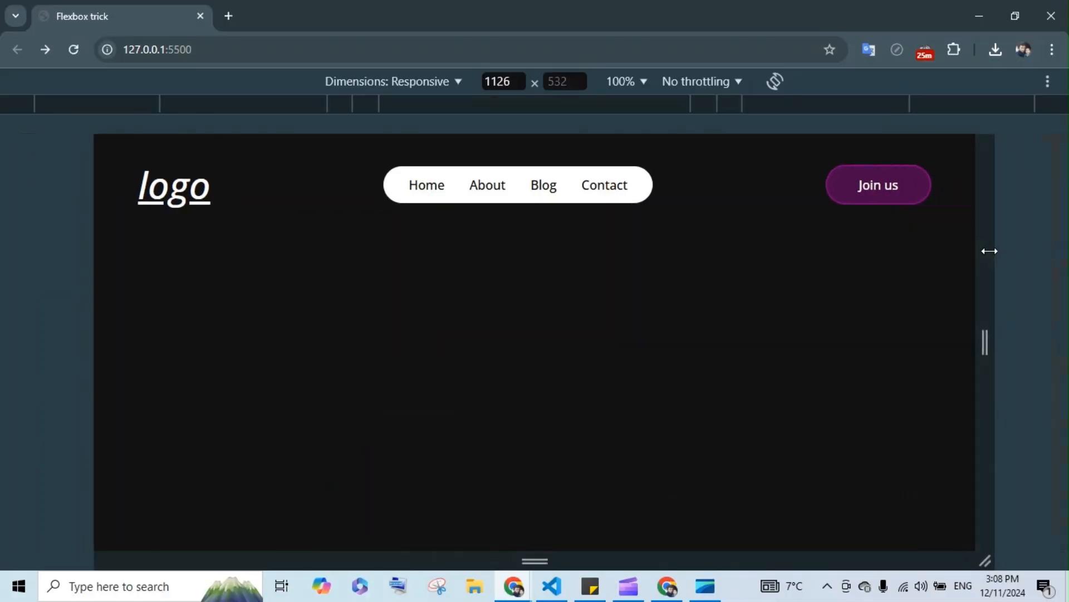
# Step: Resize the preview between phone and desktop widths, ending near 698 px with nav wrapped
pyautogui.moveTo(989, 250); pyautogui.dragTo(686, 235)
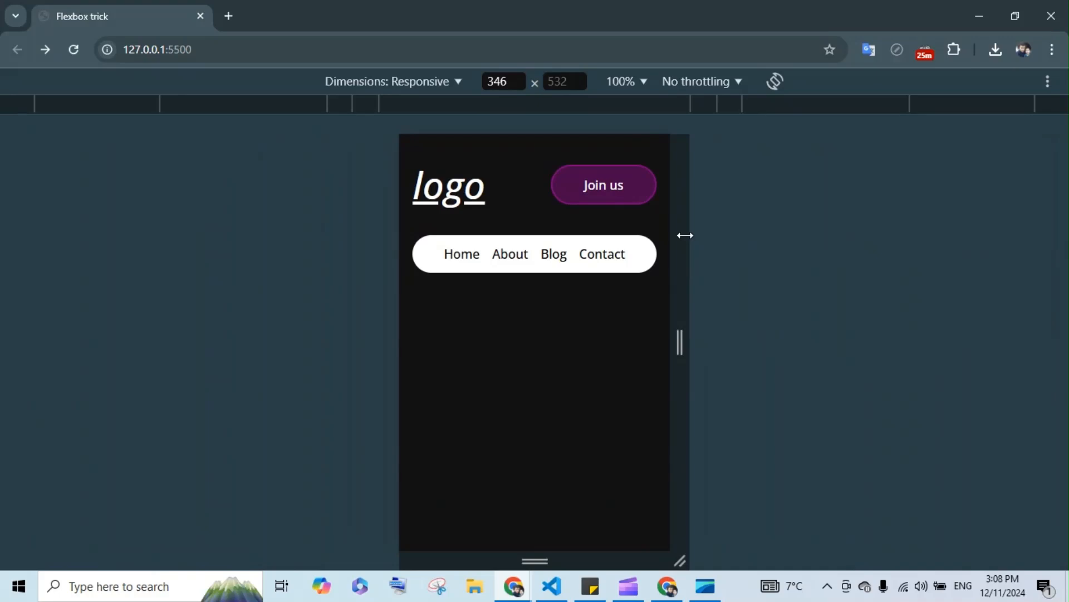
pyautogui.moveTo(678, 343); pyautogui.dragTo(835, 343)
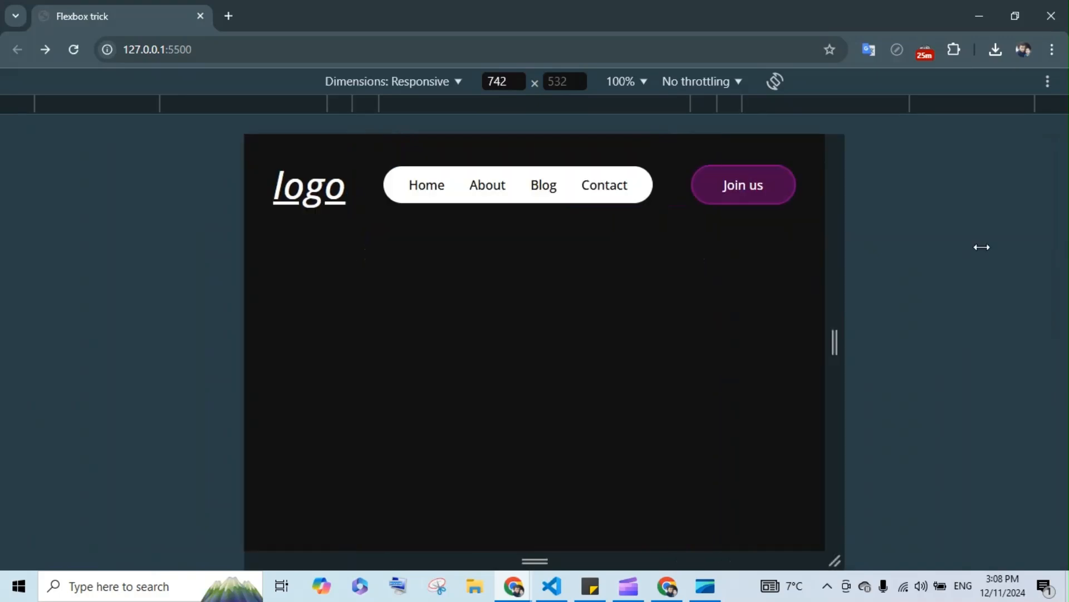
pyautogui.moveTo(835, 343); pyautogui.dragTo(811, 343)
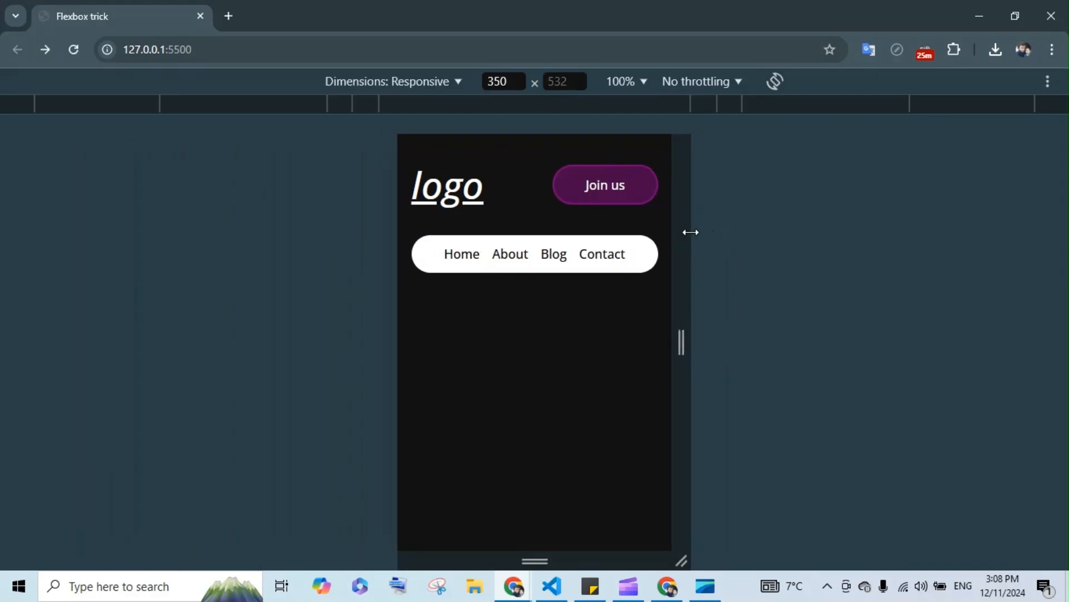
pyautogui.moveTo(681, 343); pyautogui.dragTo(1057, 343)
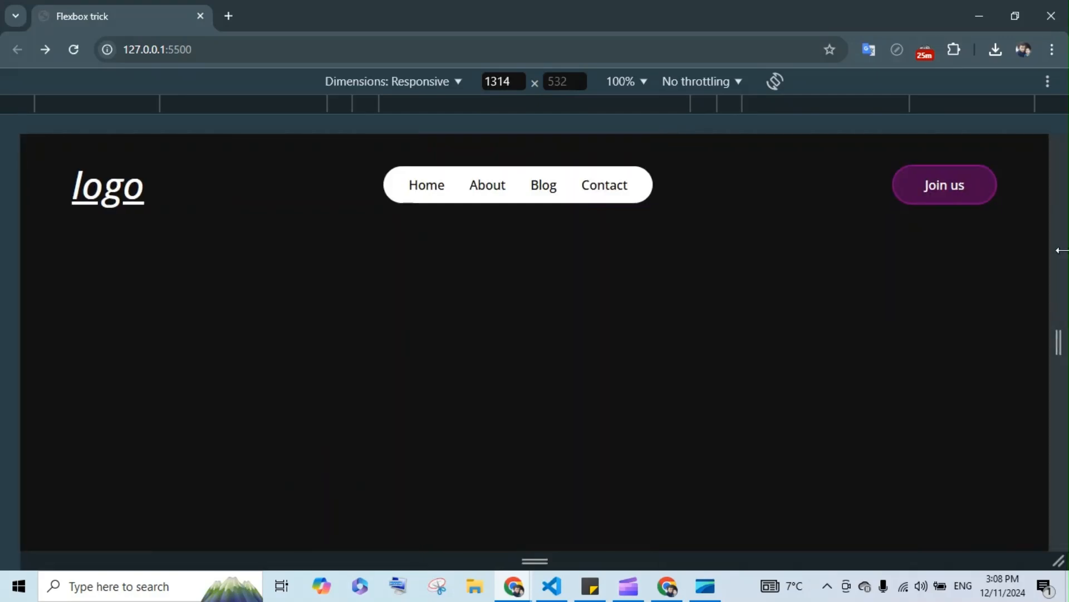
pyautogui.moveTo(1058, 250); pyautogui.dragTo(823, 252)
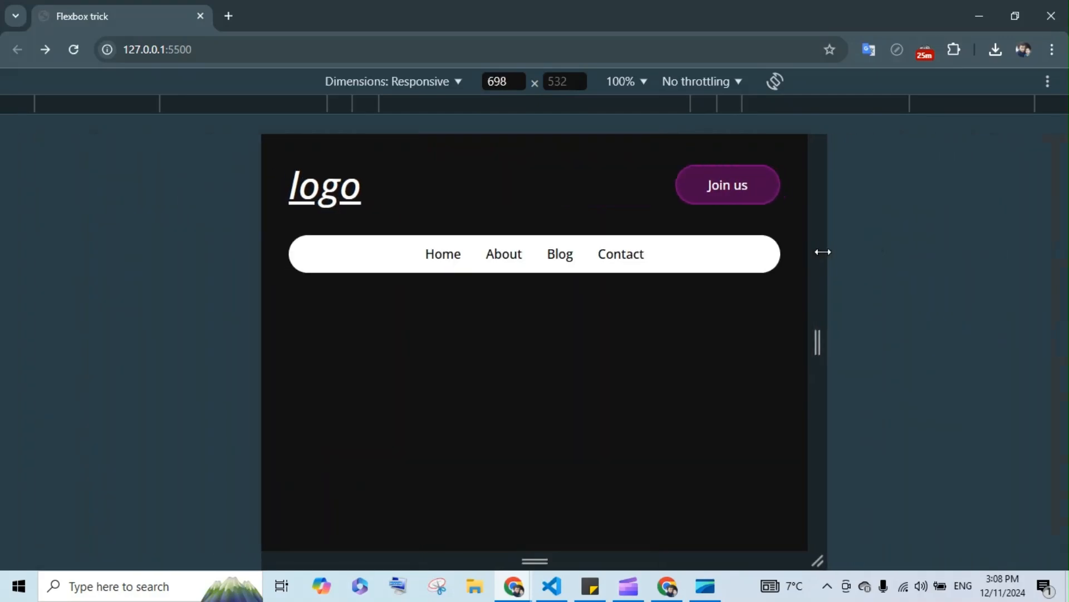